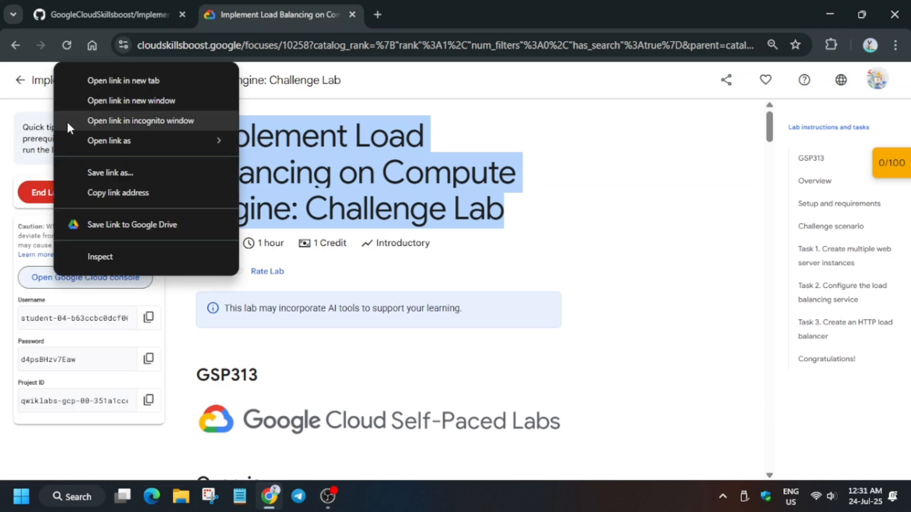
- Open the lab's Google Cloud console in an incognito window
left_click(139, 120)
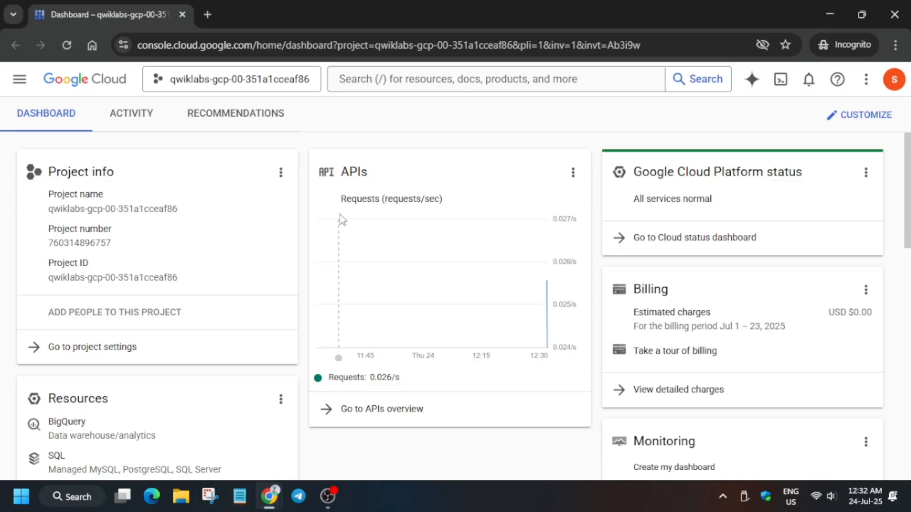
- Activate Cloud Shell and run the copied abhishek.sh curl, chmod and run commands
left_click(769, 80)
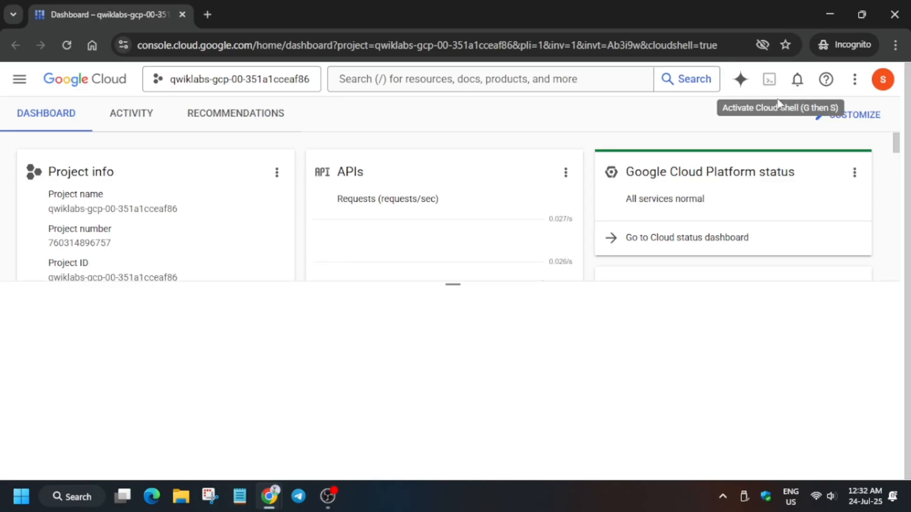
left_click(769, 79)
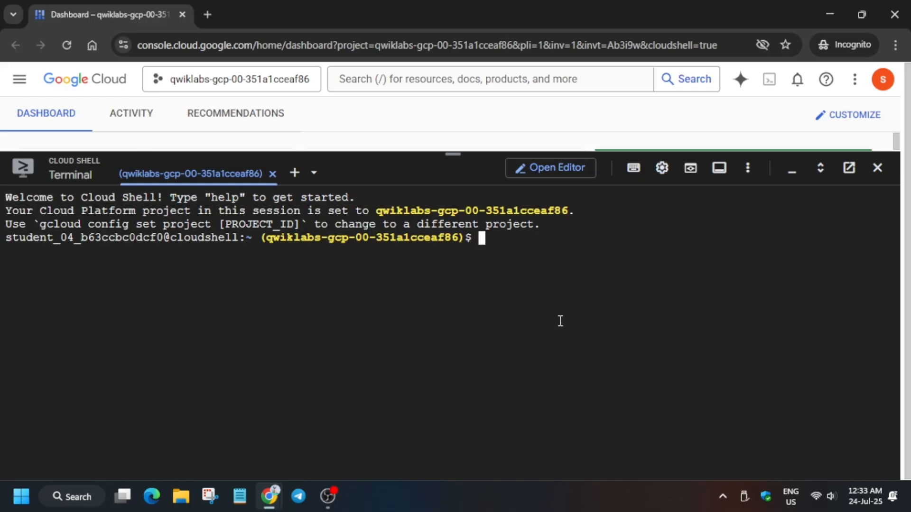
mouse_move(563, 321)
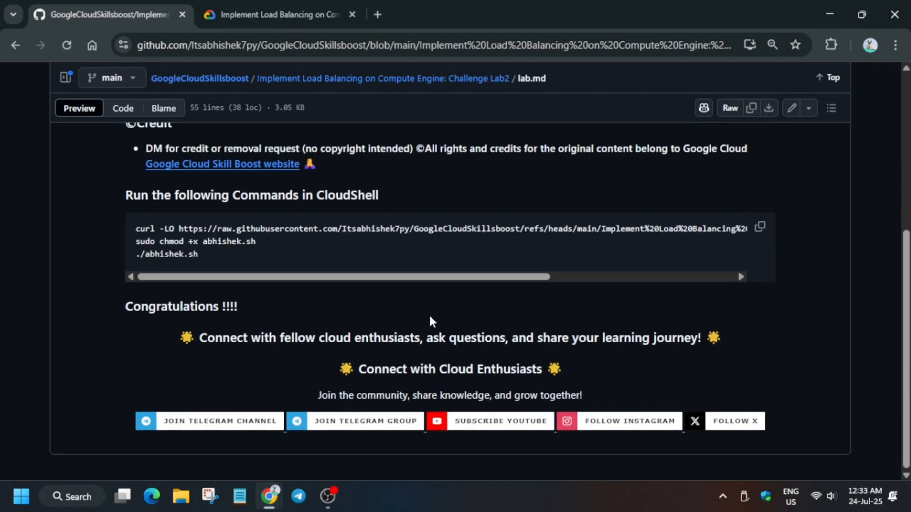
left_click(760, 227)
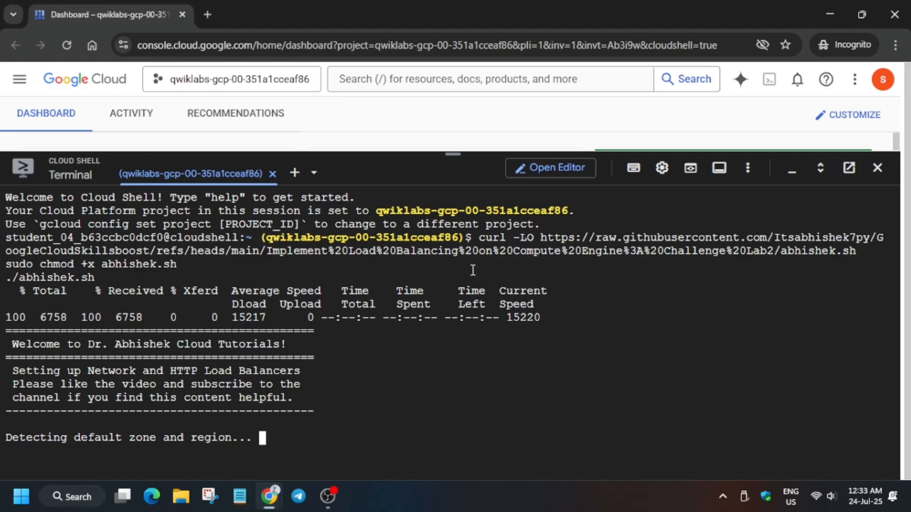
mouse_move(294, 431)
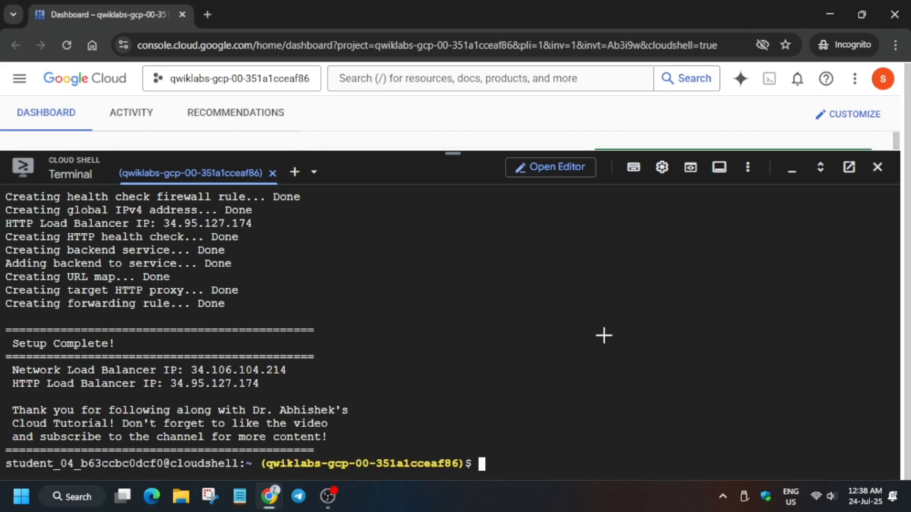
- Let the script finish, then bring up the lab's progress checkpoints
left_click(278, 15)
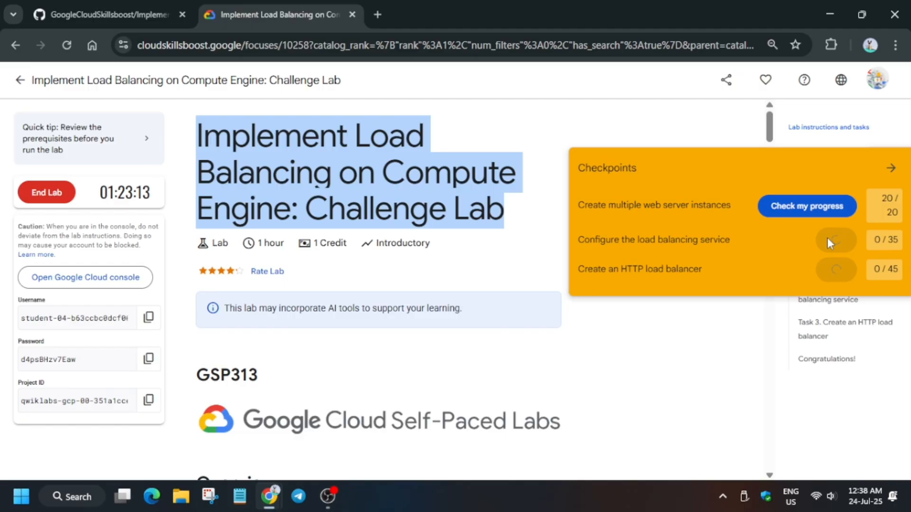
- Check progress on the load balancing checkpoints, close the panel, and start ending the lab
left_click(835, 240)
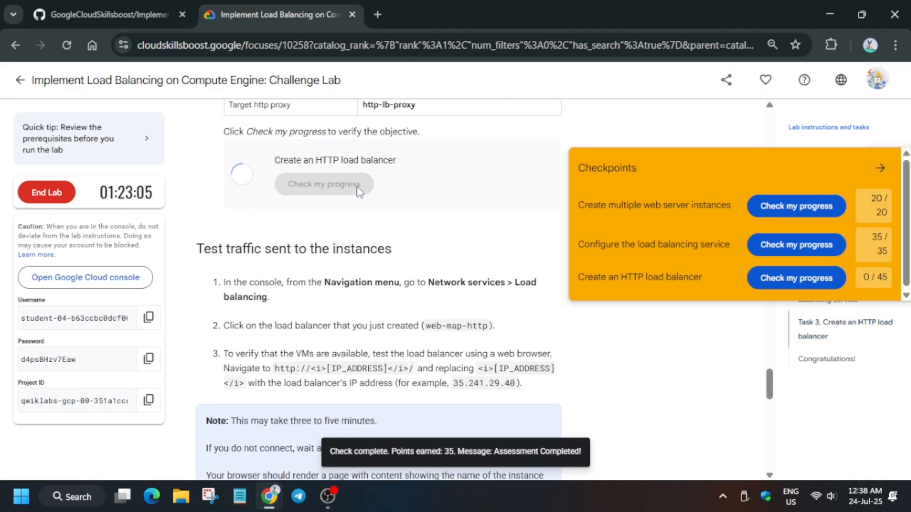
scroll("down", 3)
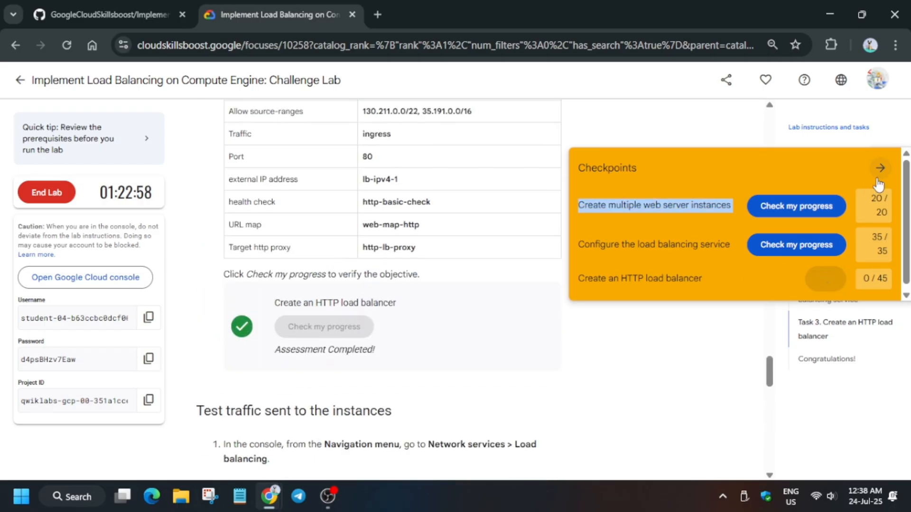
left_click(879, 168)
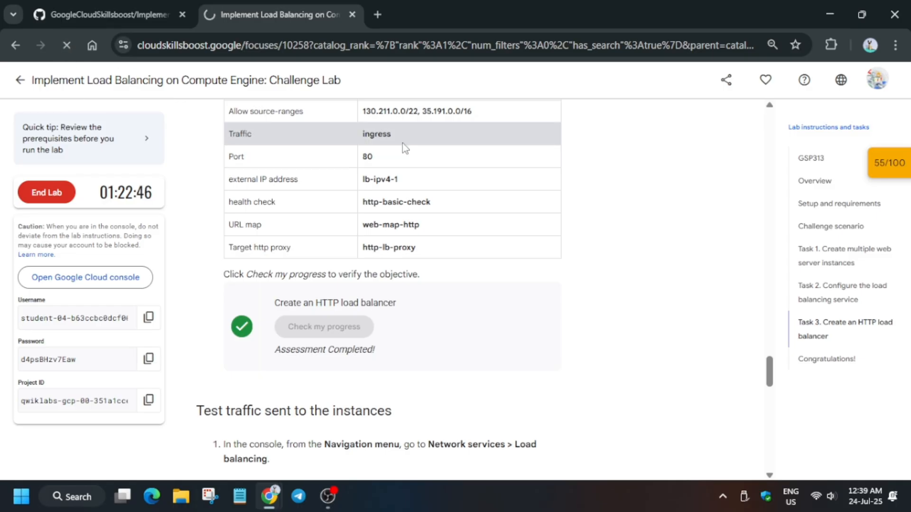
left_click(47, 191)
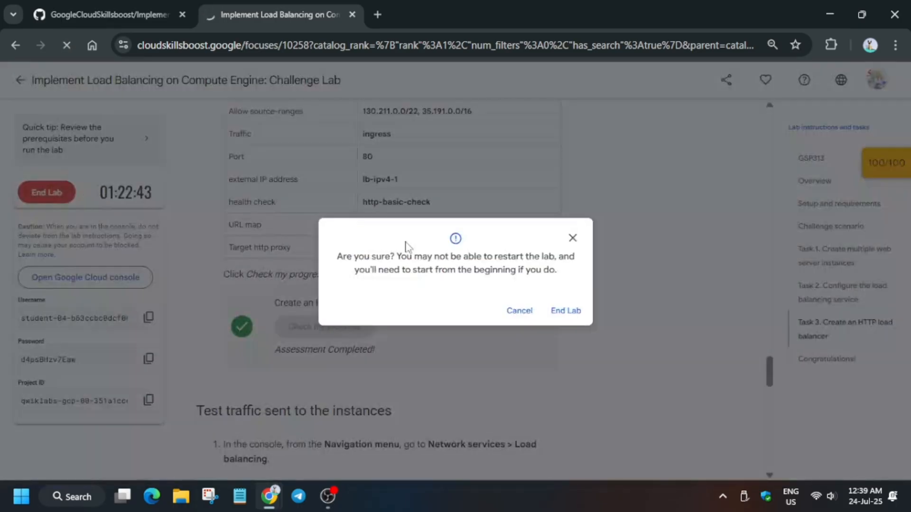